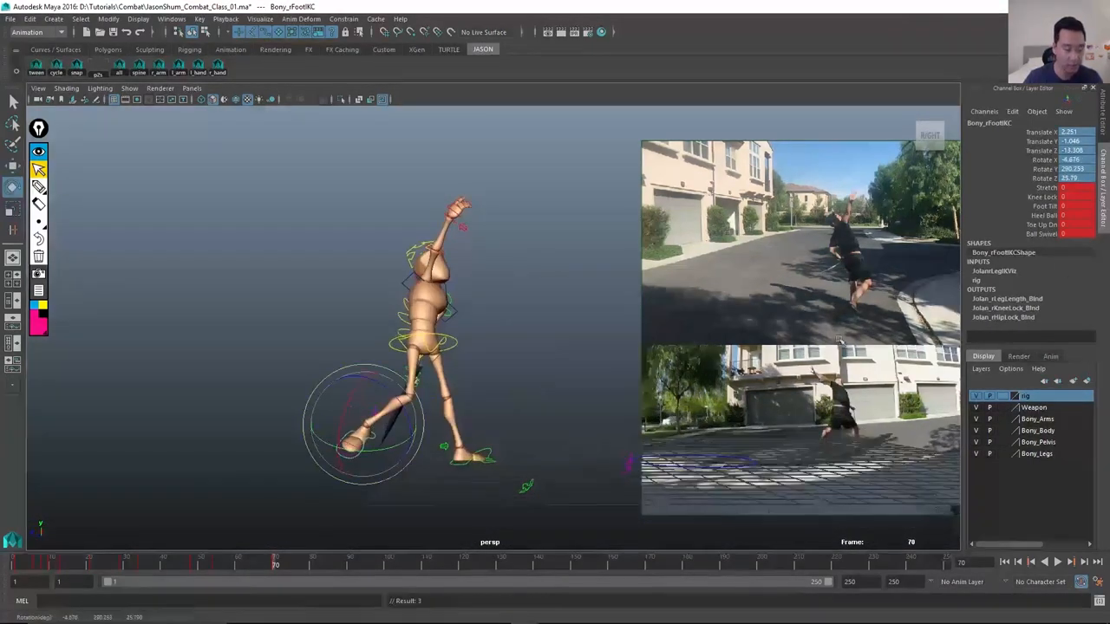
{"action": "left_click", "coordinate": [425, 338]}
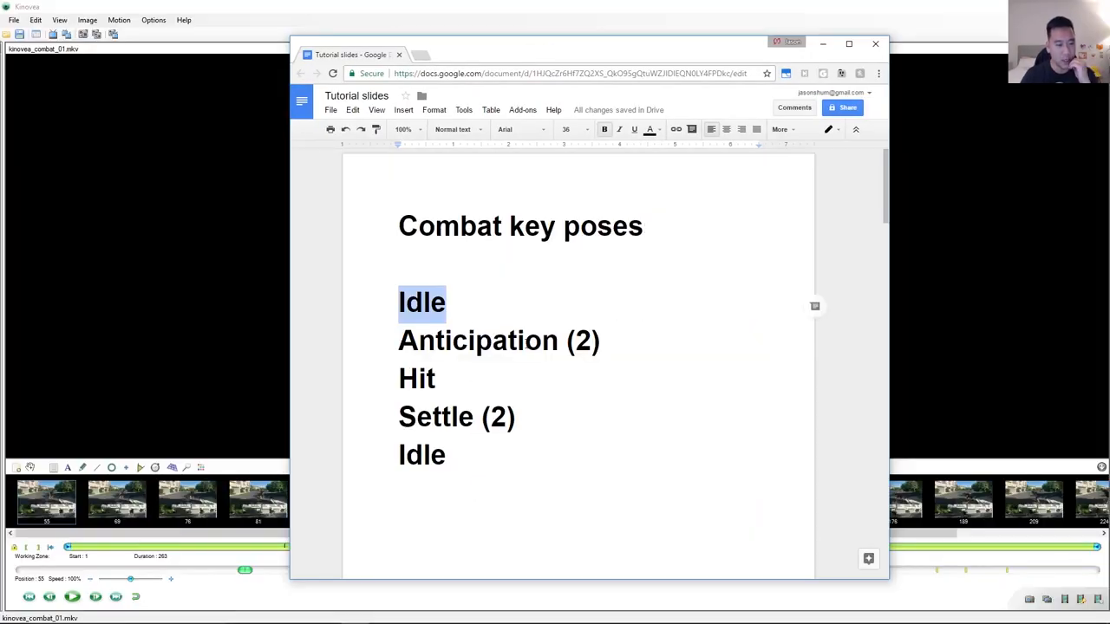
{"action": "double_click", "coordinate": [416, 378]}
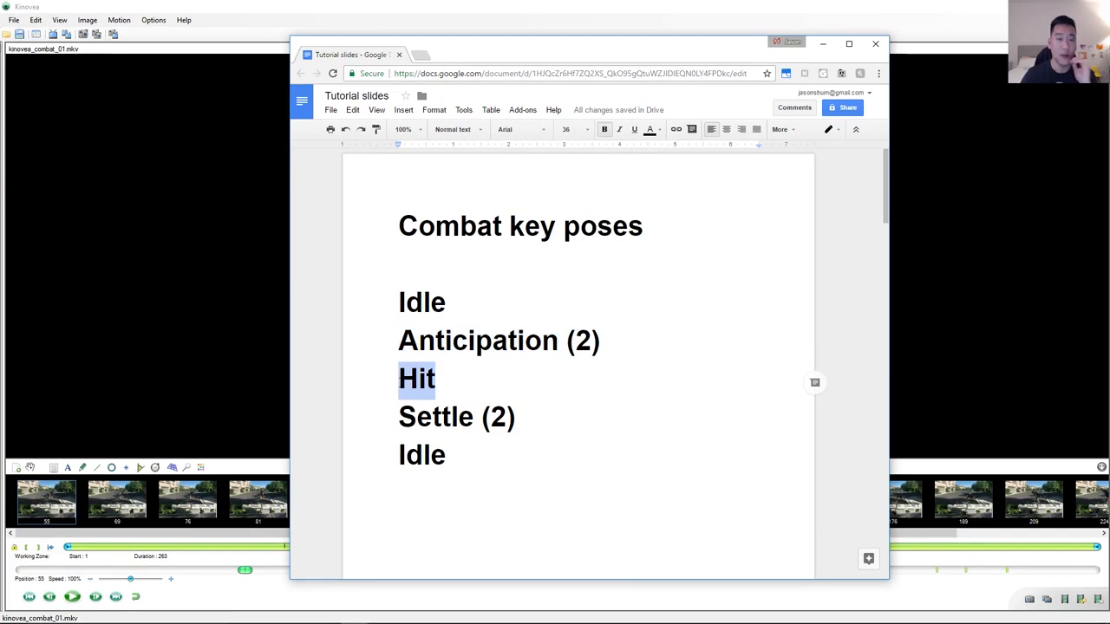
{"action": "double_click", "coordinate": [435, 417]}
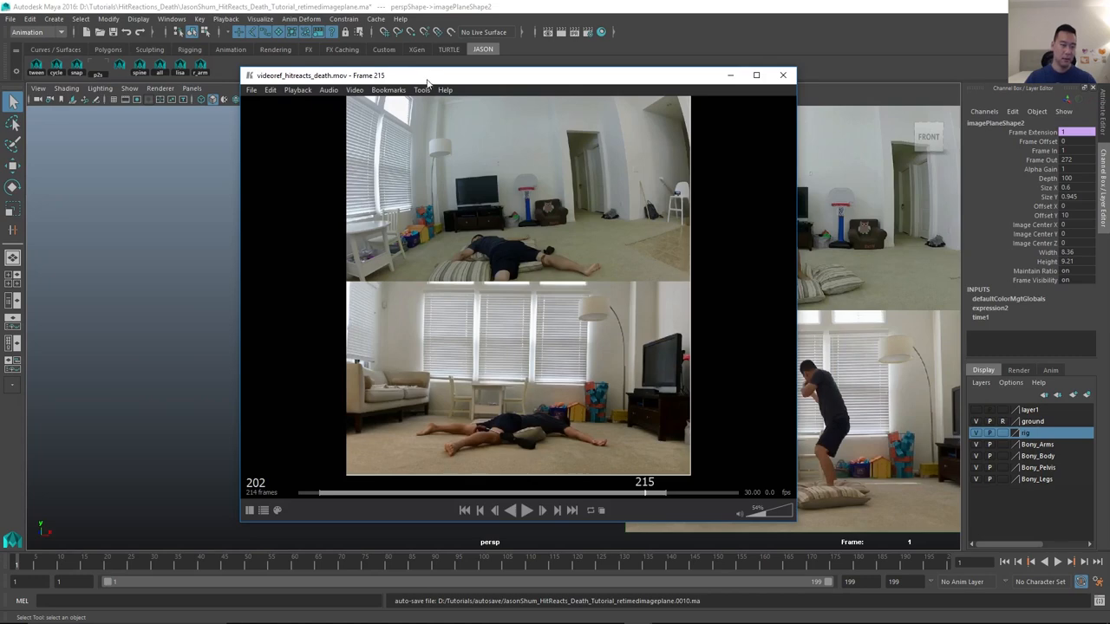
{"action": "left_click", "coordinate": [528, 510]}
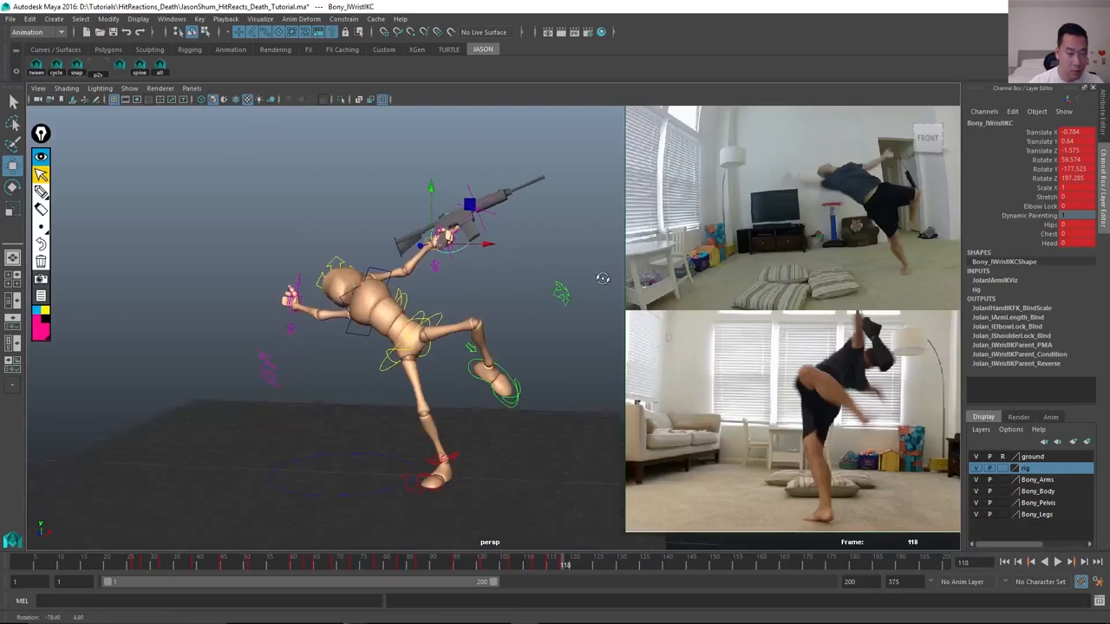
{"action": "left_click", "coordinate": [560, 566]}
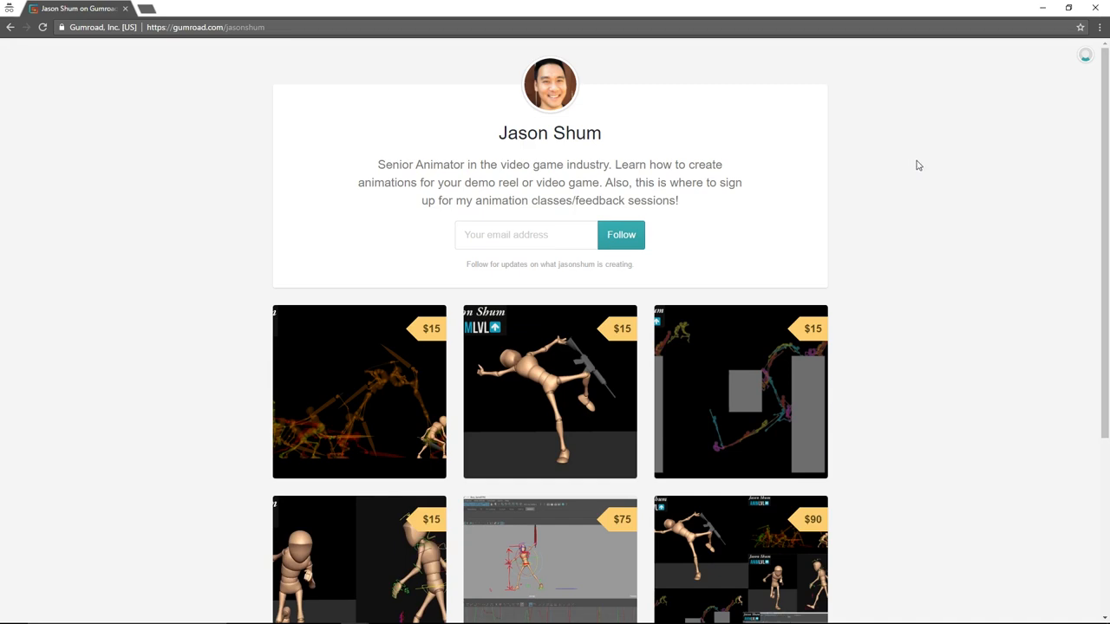
{"action": "left_click", "coordinate": [359, 392]}
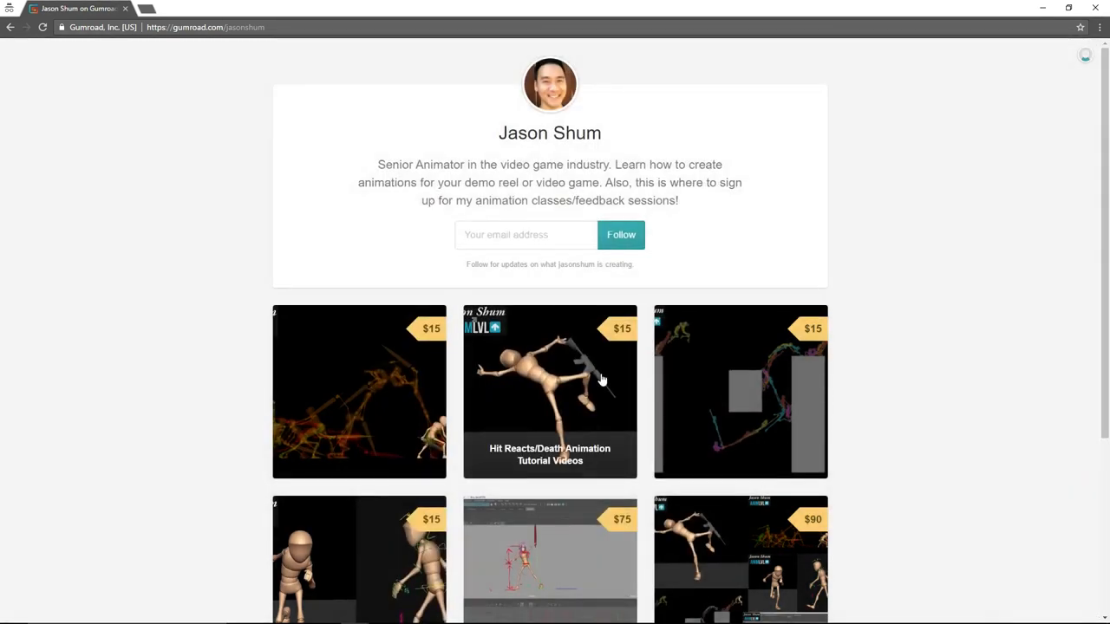
{"action": "scroll", "scroll_direction": "down", "scroll_amount": 3}
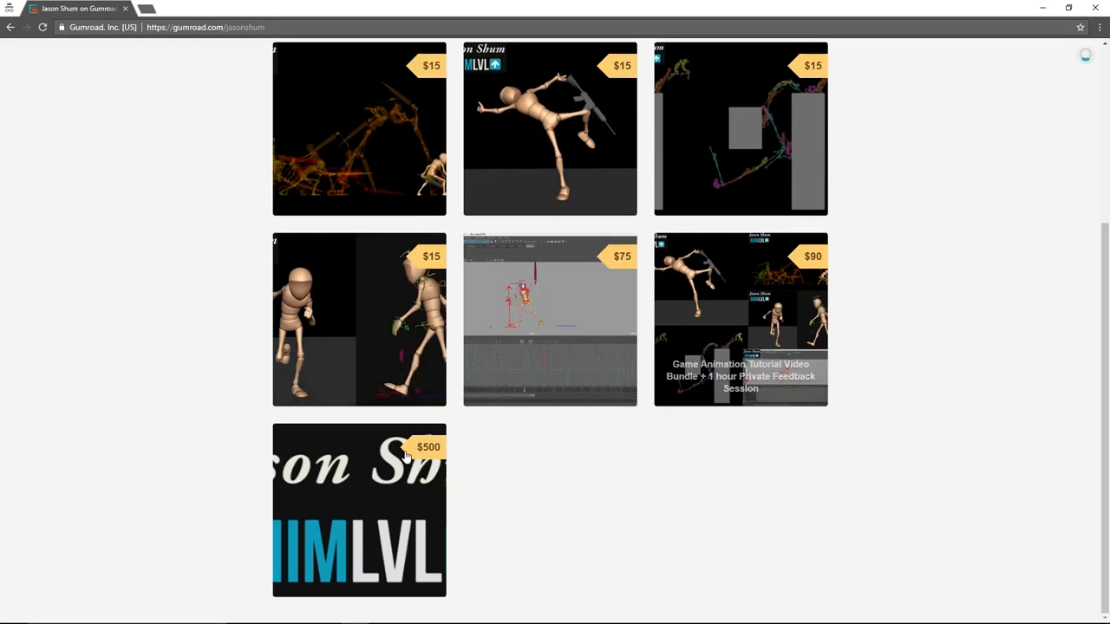
{"action": "mouse_move", "coordinate": [898, 345]}
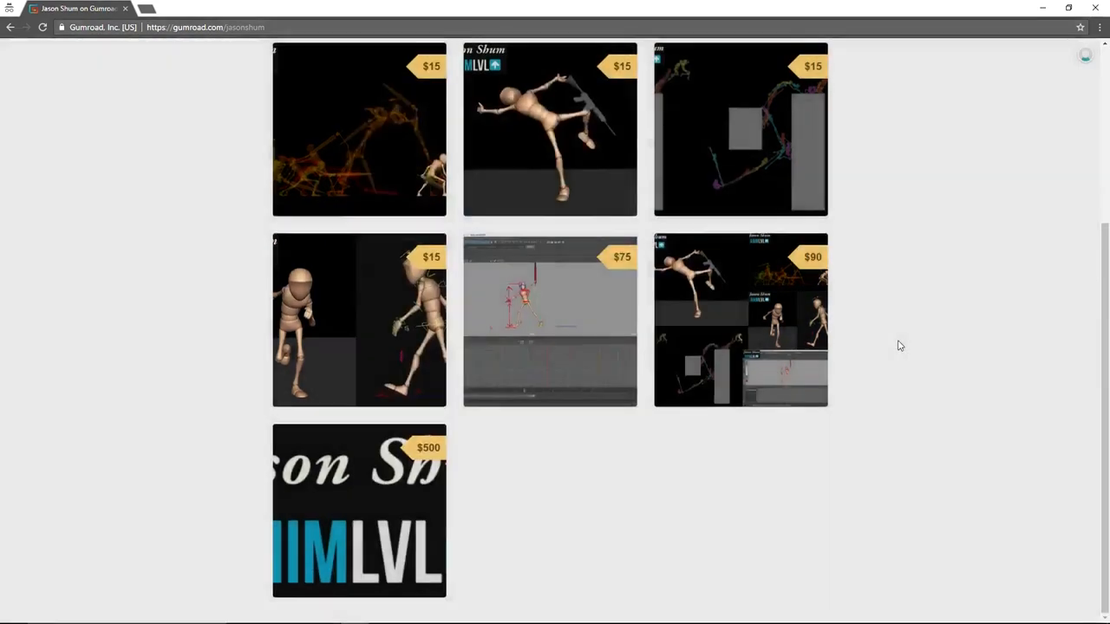